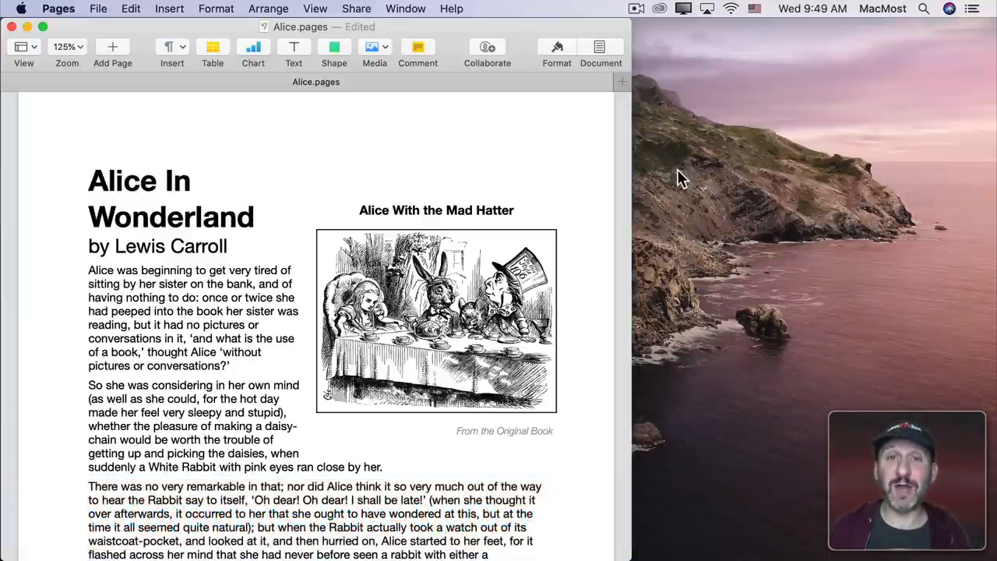
Search the emoji viewer for 'apple' on a new line below the fox sentence.
scroll(down, 3)
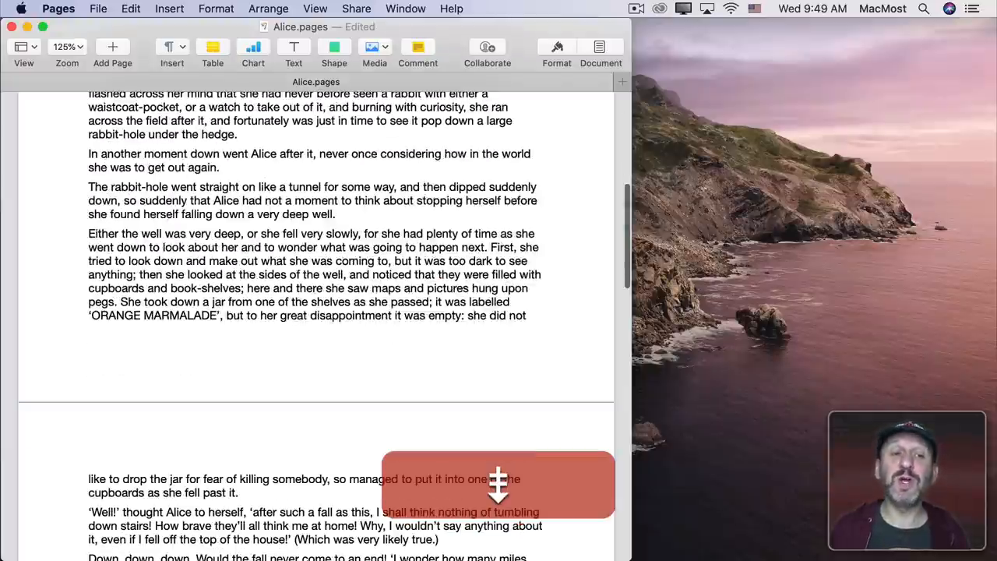
scroll(up, 3)
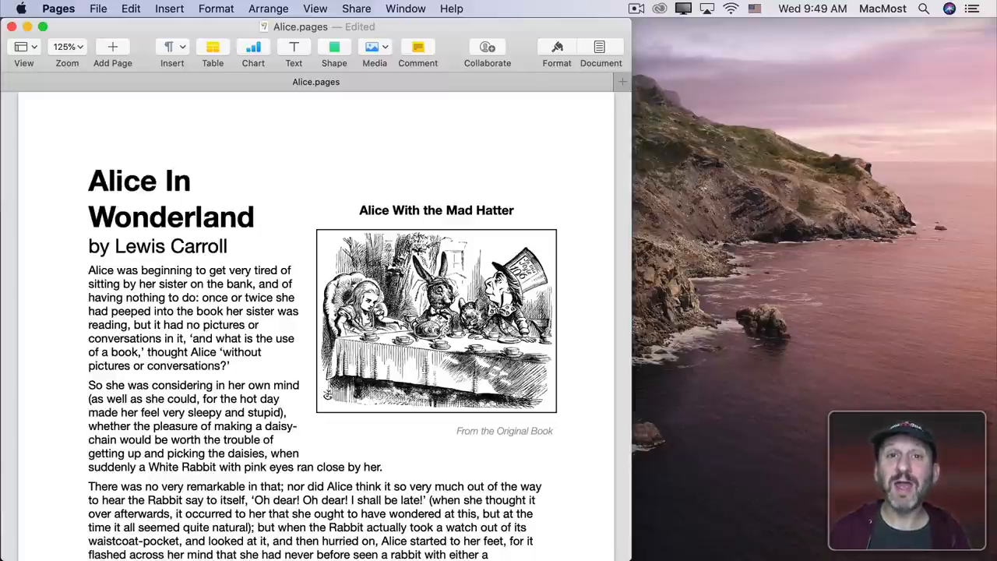
click(89, 180)
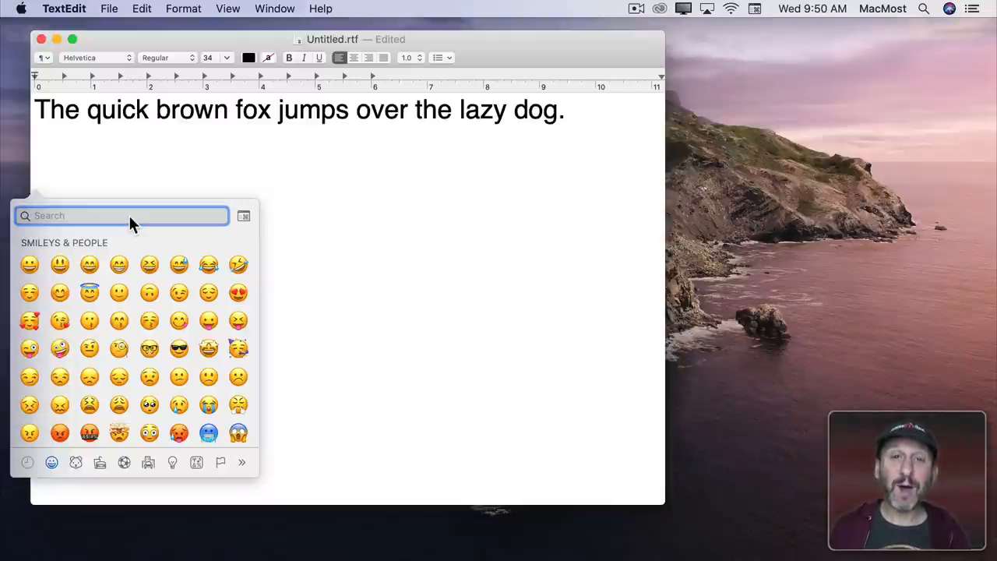
text(apple)
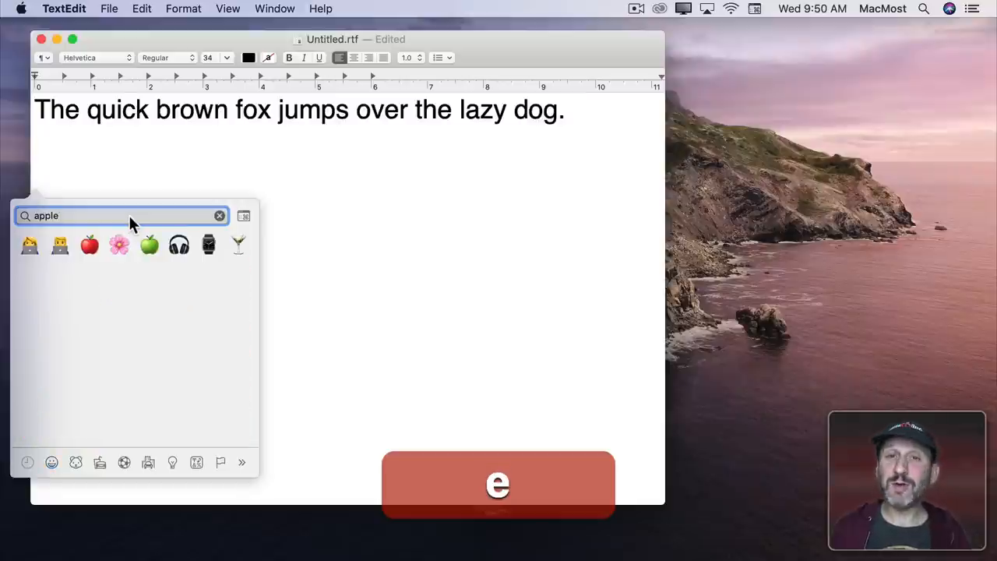
mouse_move(149, 260)
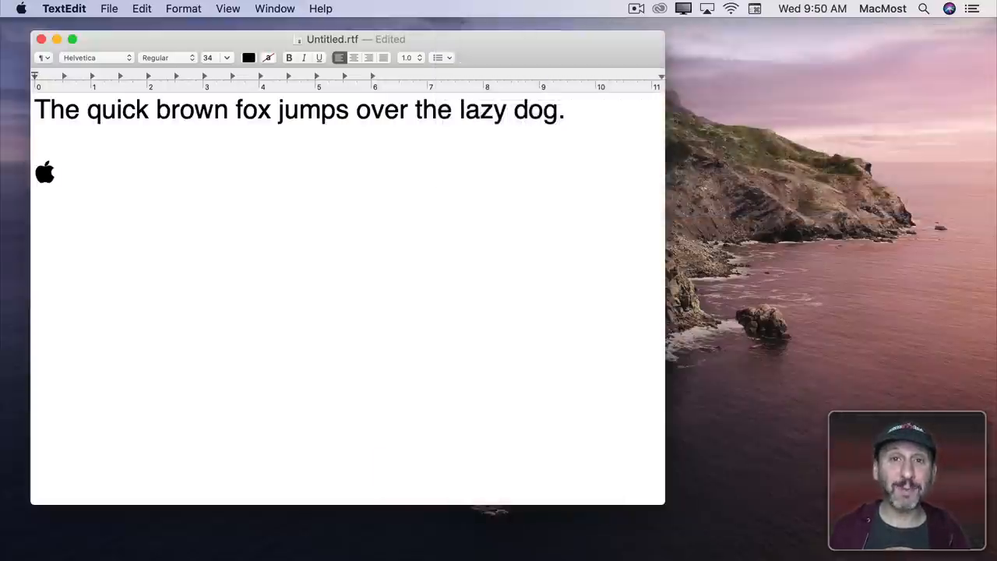
Delete the Apple logo and bring up the context menu for the word 'over'.
click(56, 172)
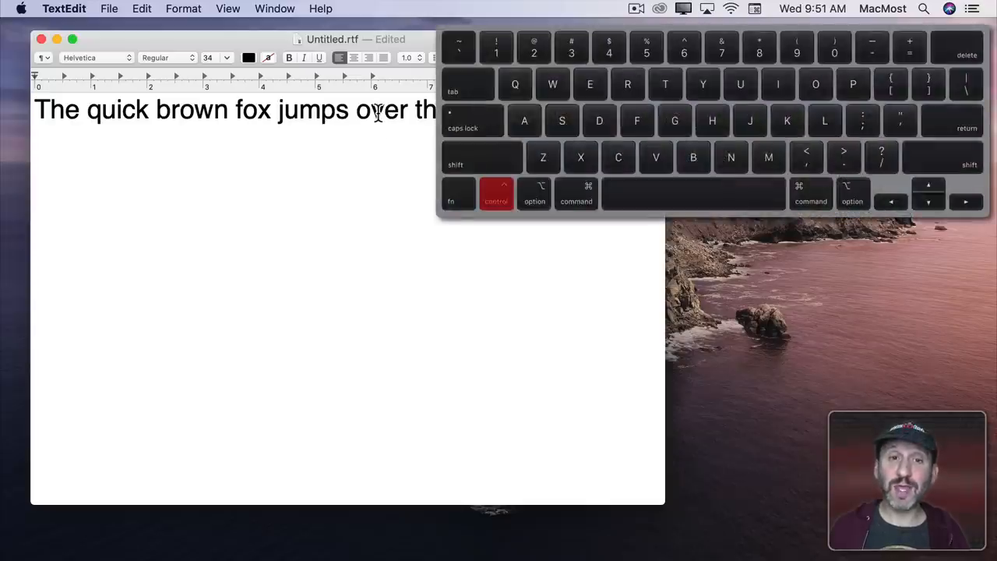
right_click(380, 109)
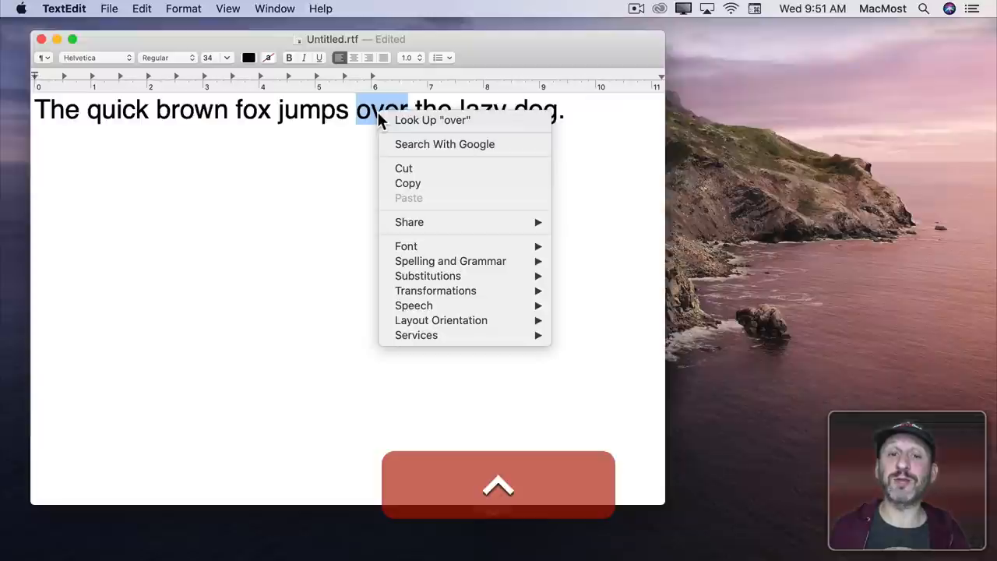
mouse_move(406, 246)
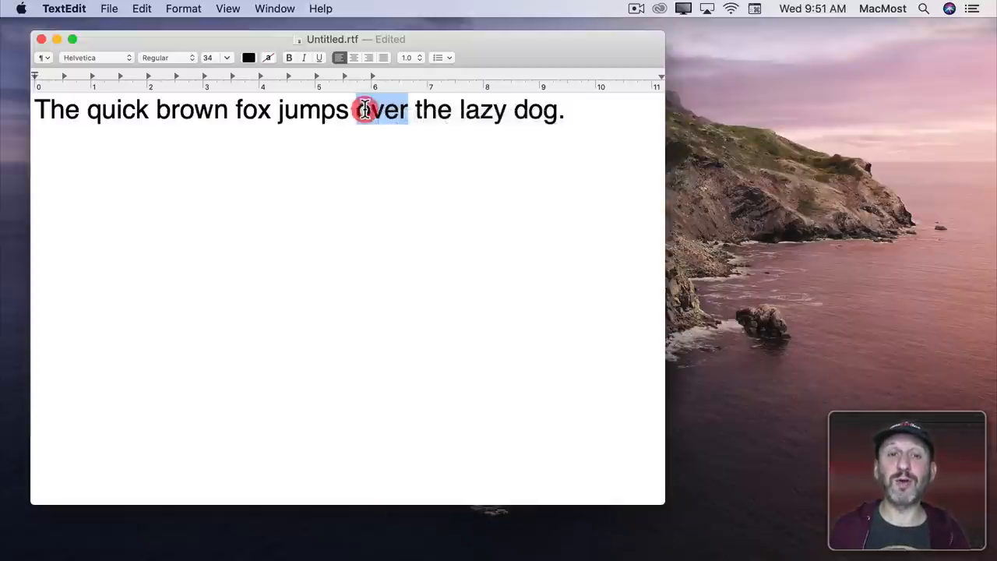
right_click(708, 109)
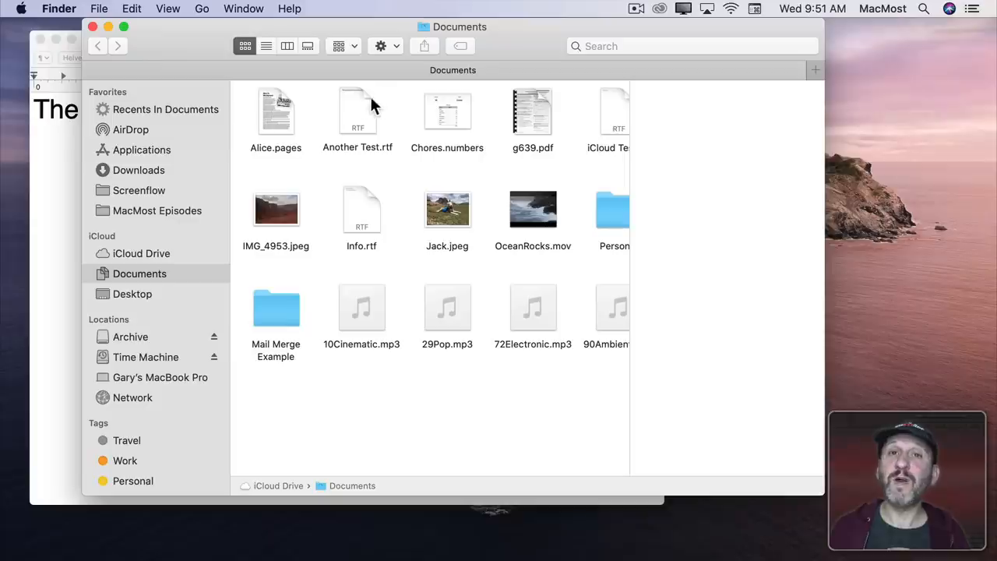
right_click(358, 113)
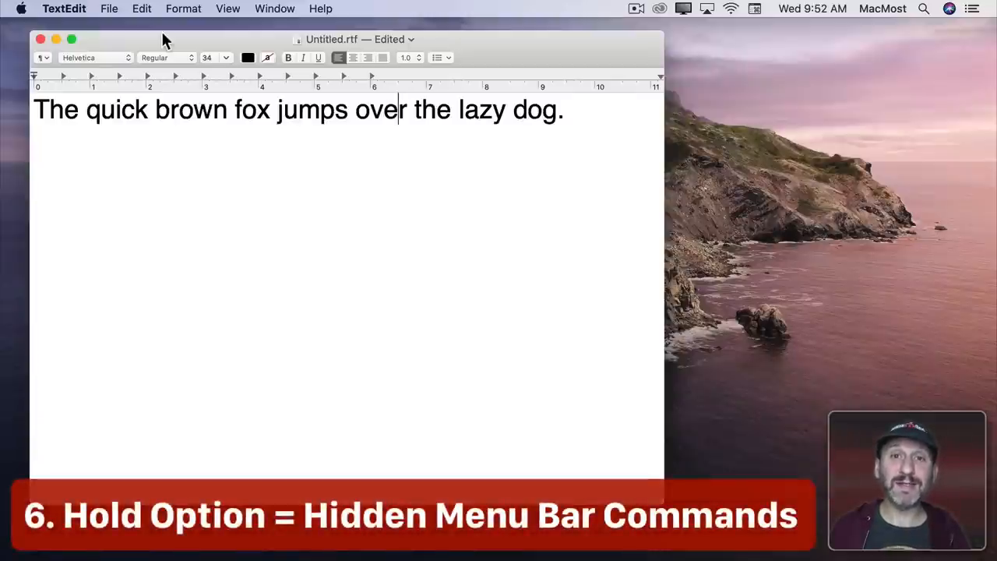
key(option)
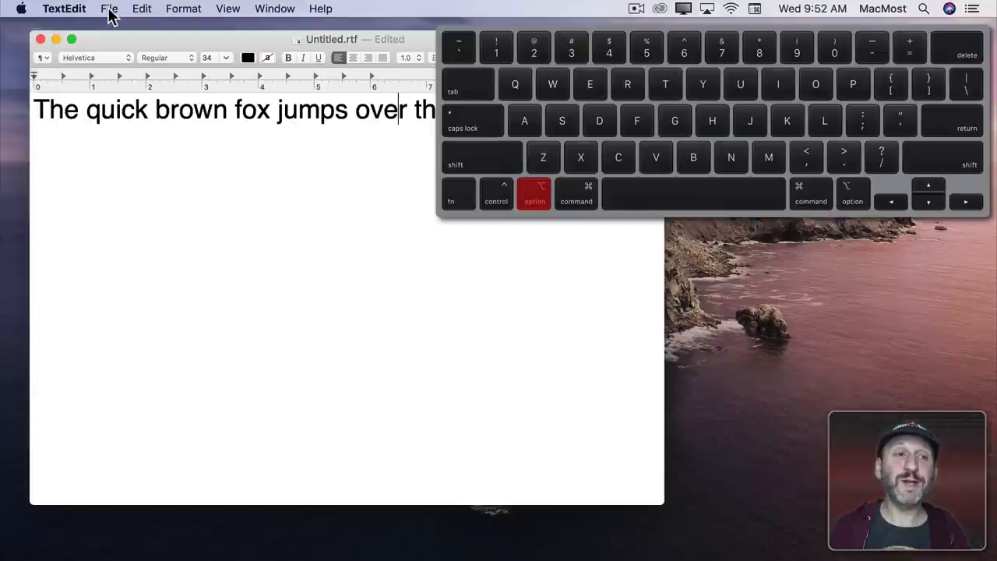
click(108, 9)
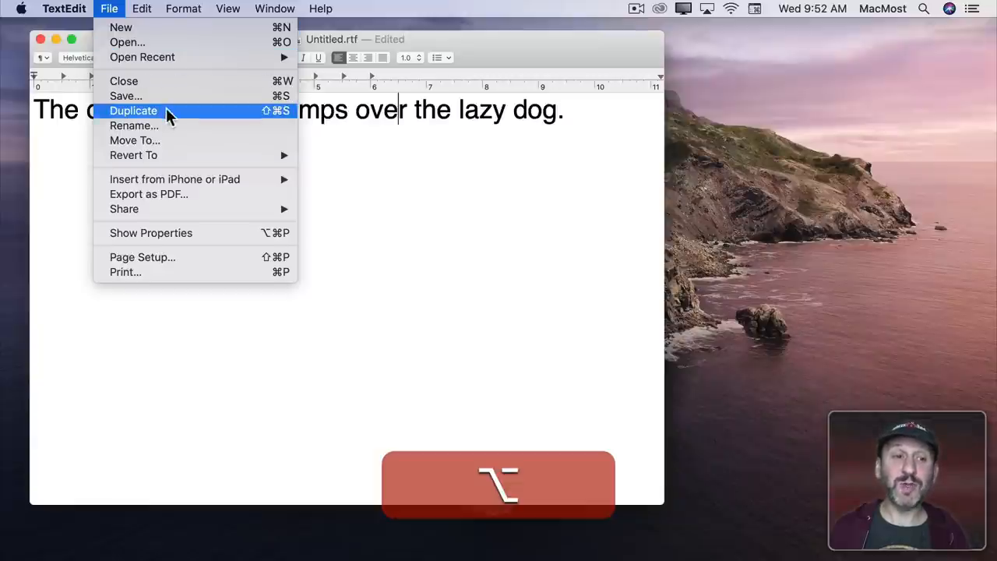
key(option)
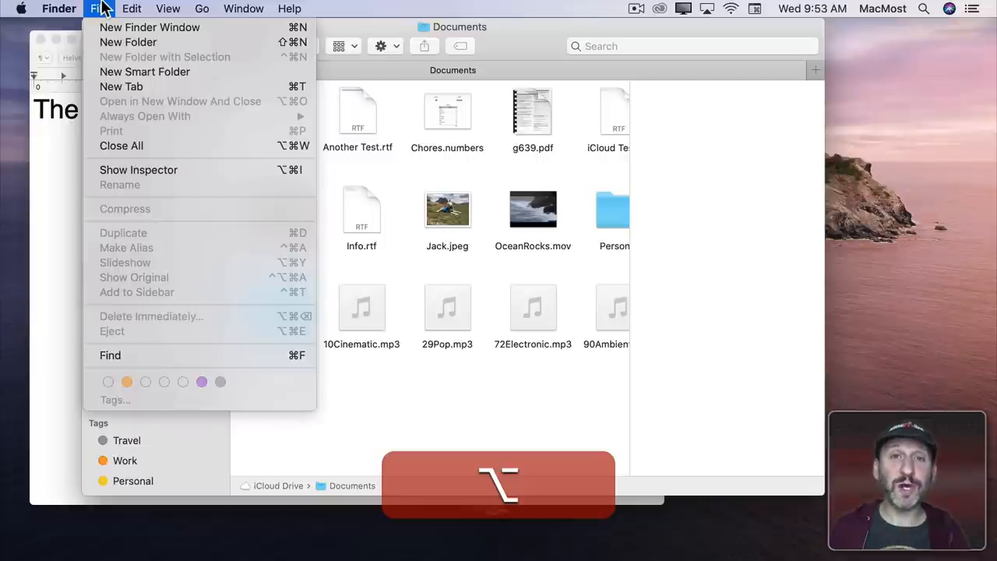
mouse_move(138, 169)
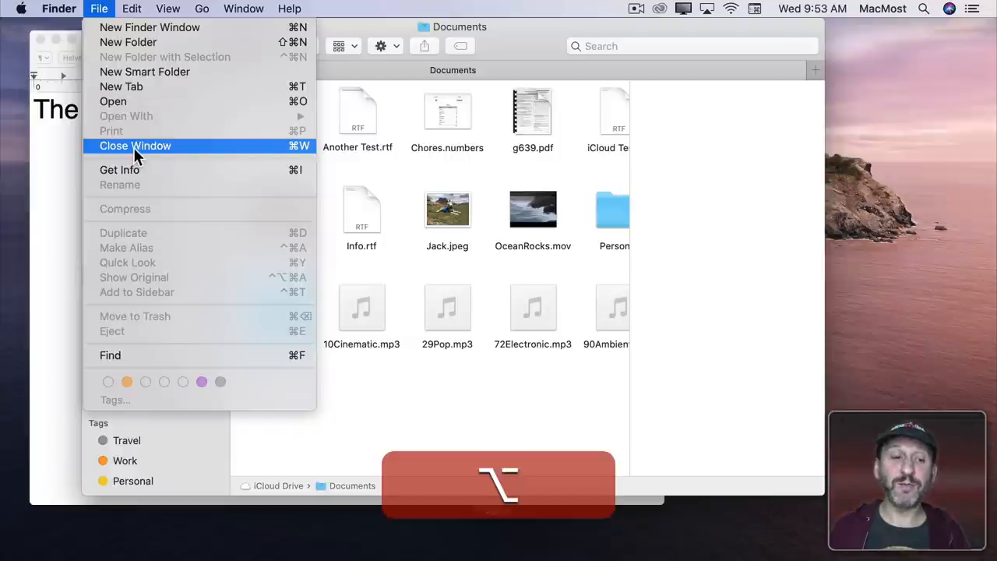
Close the Documents window via Close Window in Finder's File menu.
click(201, 9)
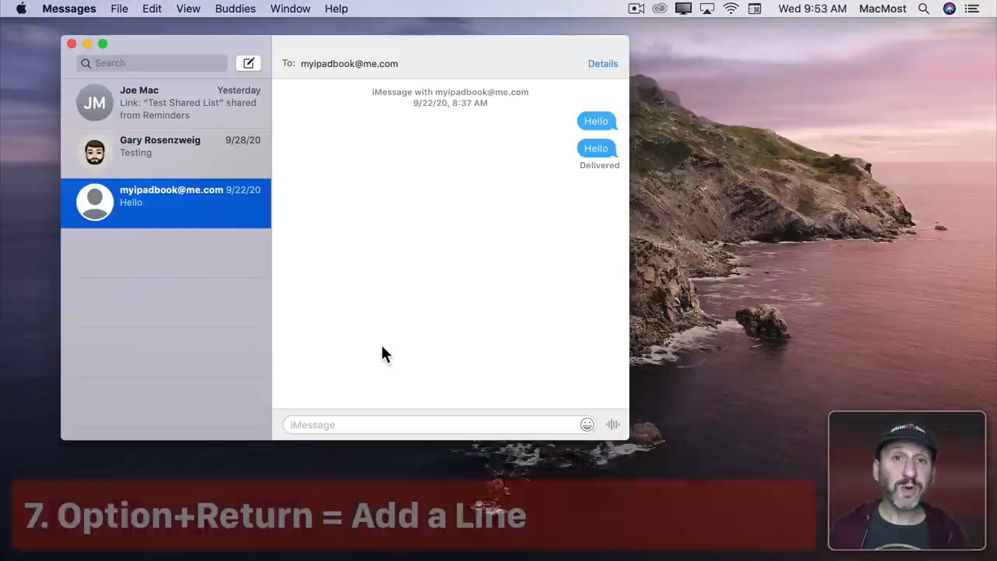
mouse_move(316, 249)
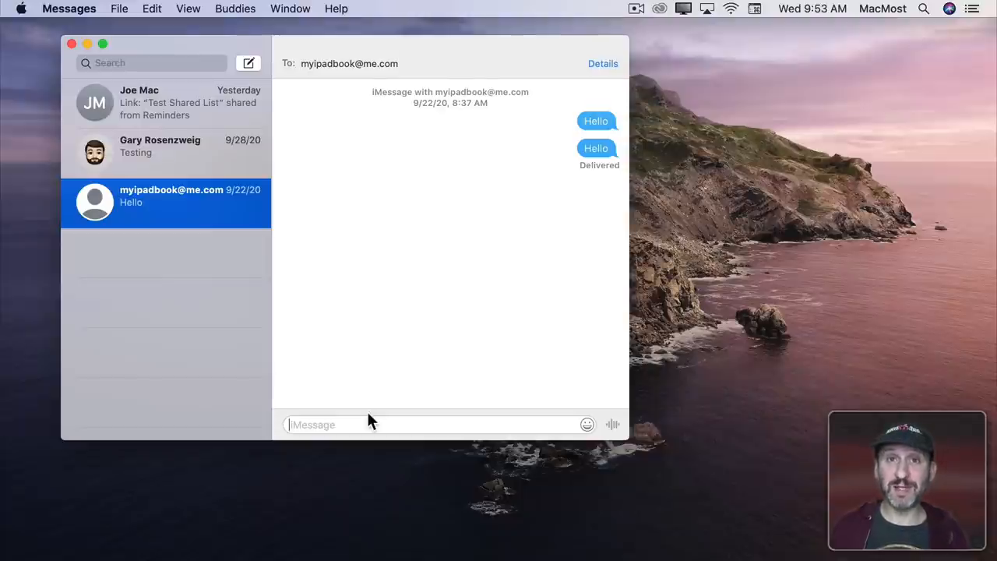
Send 'Hello', then send a two-line message 'Hello' / 'How are you?'.
text(Hell)
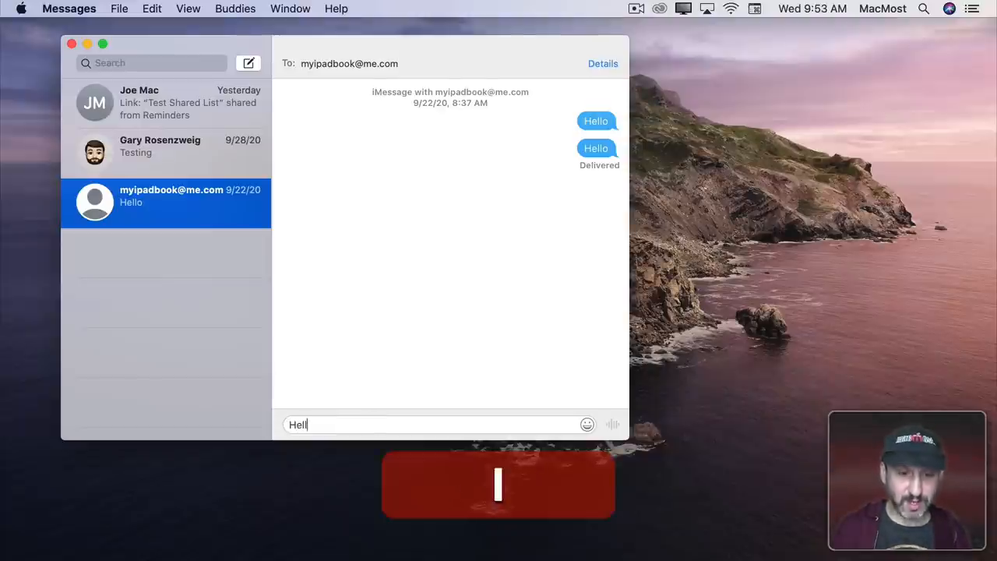
key(Return)
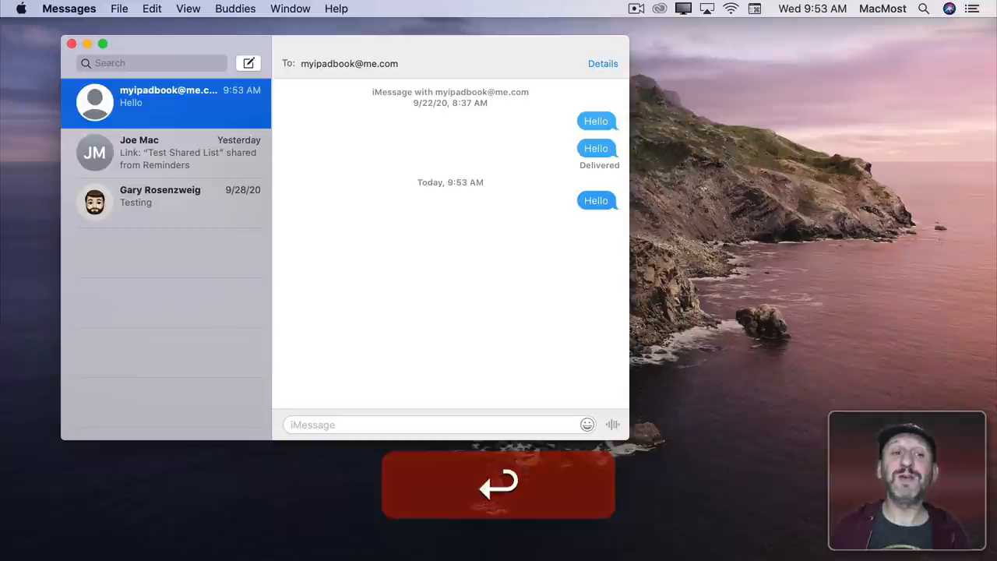
text(He)
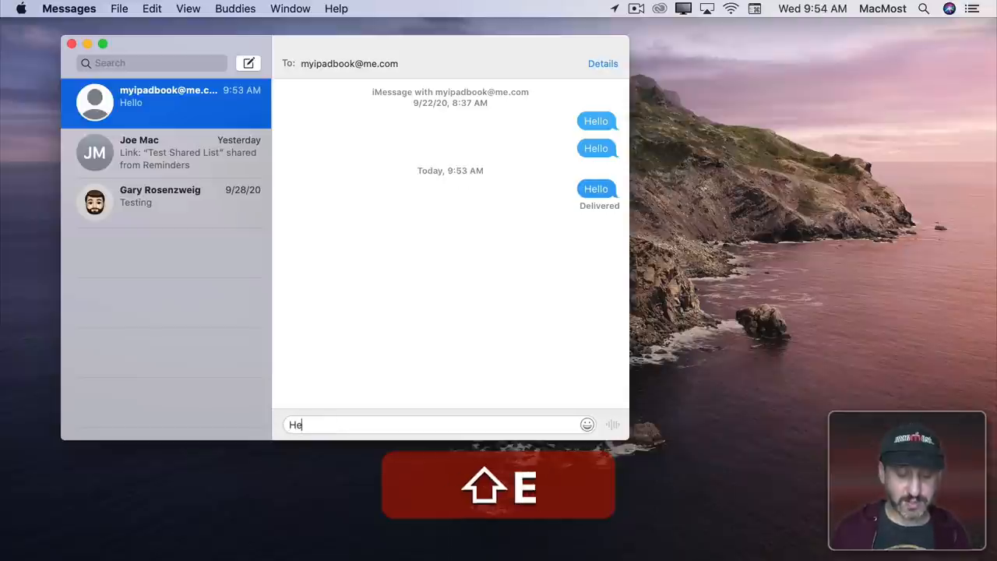
text(llo)
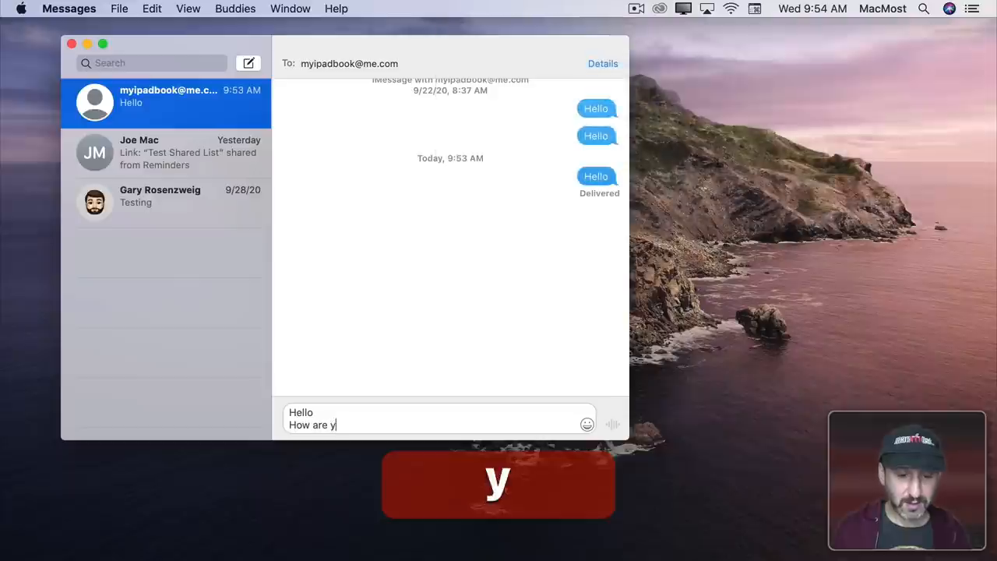
text(ou?)
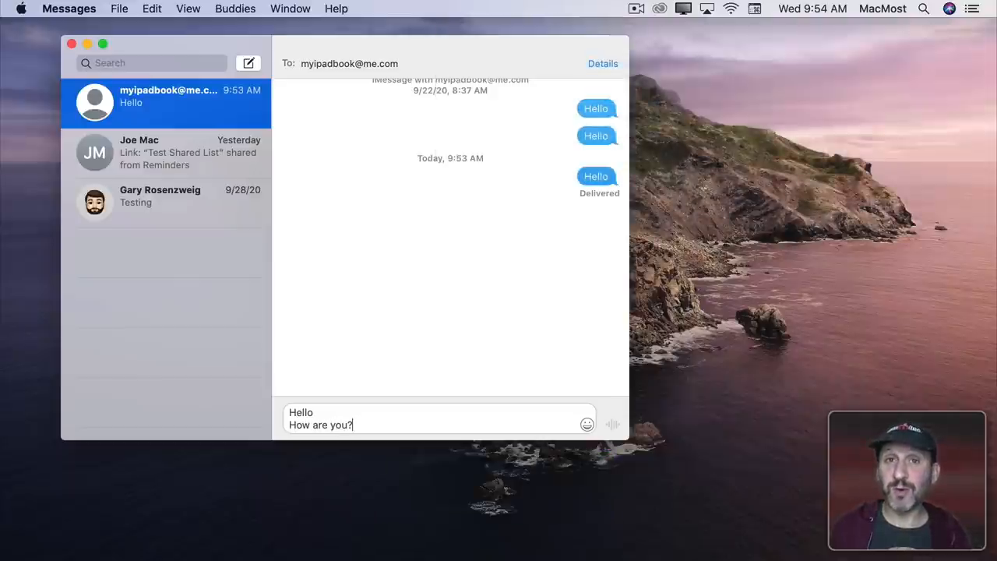
key(Return)
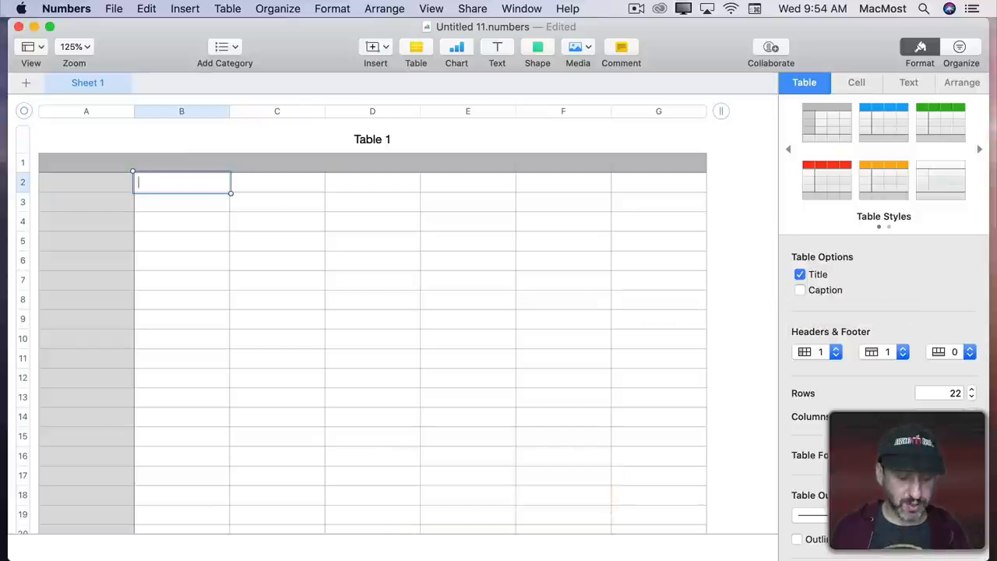
Type 'First line' into cell B2 of Table 1.
text(First lin)
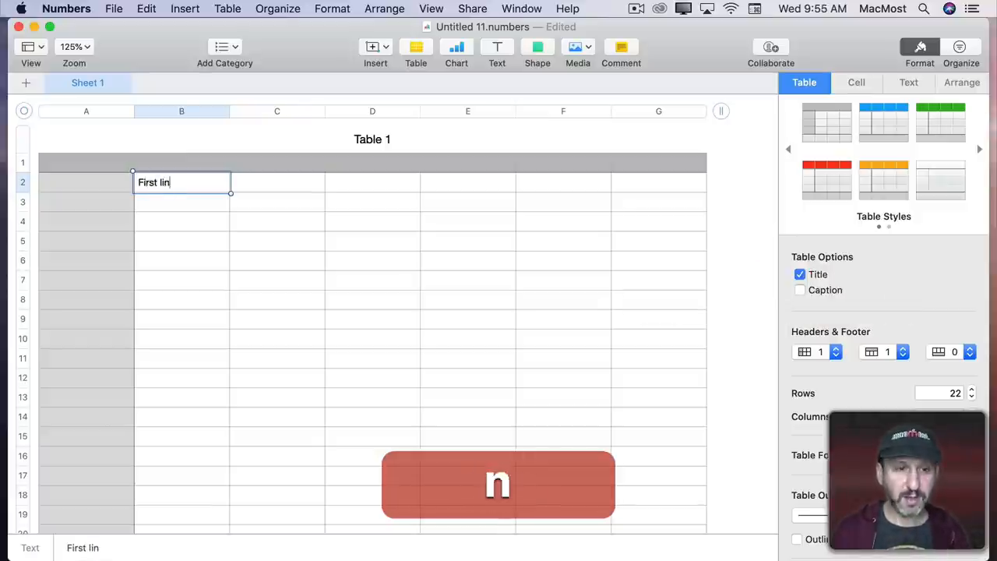
text(e)
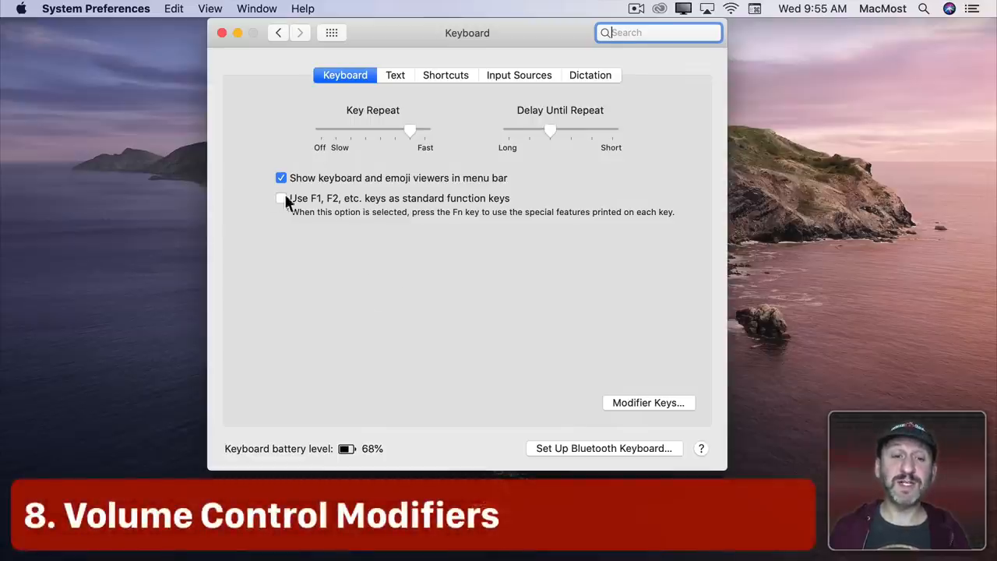
mouse_move(310, 204)
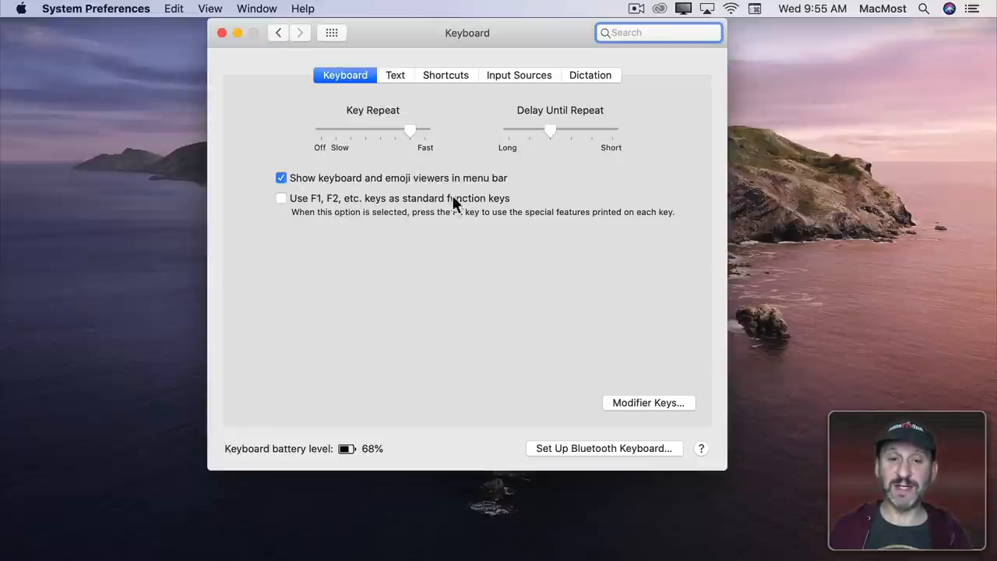
mouse_move(277, 222)
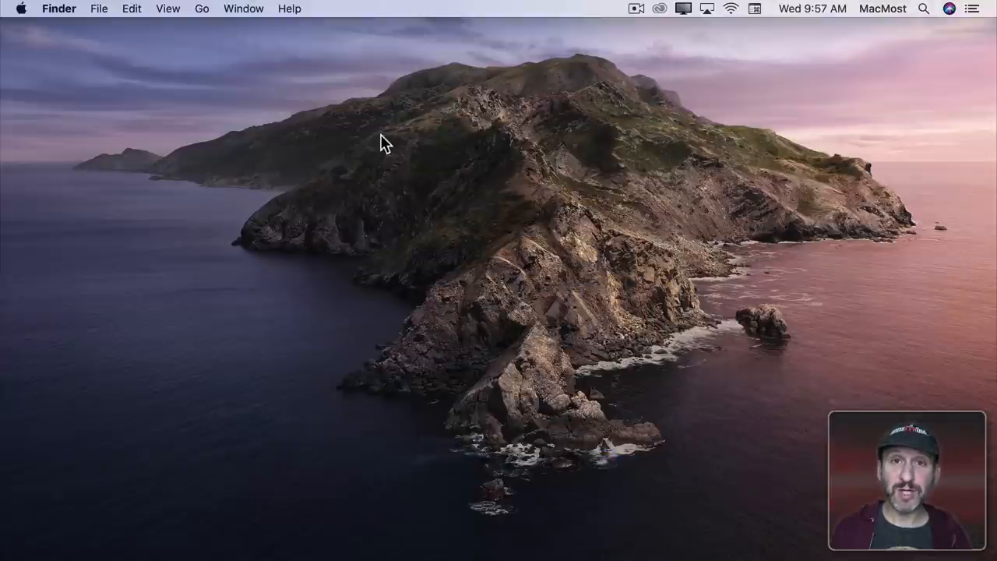
key(option)
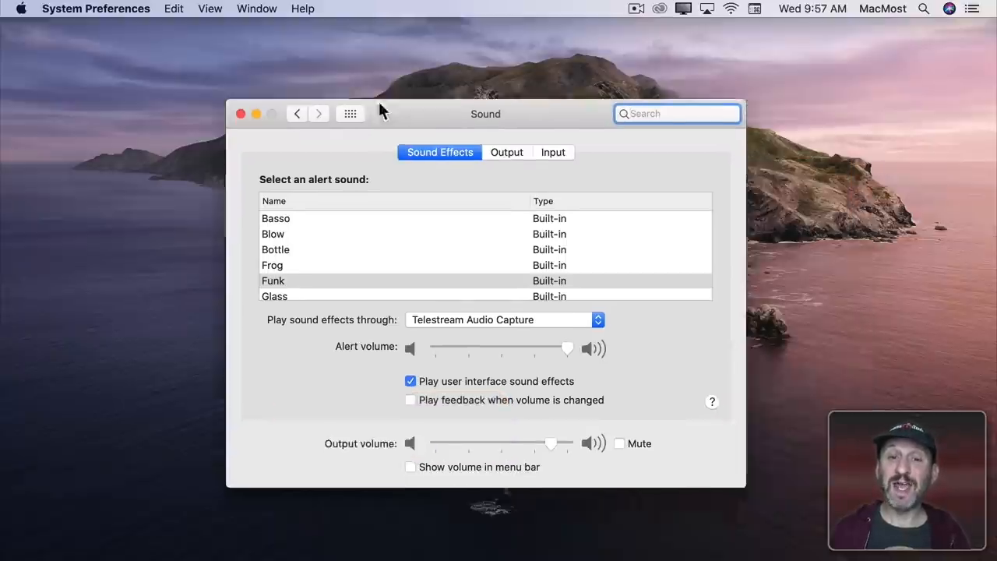
drag(485, 114, 477, 67)
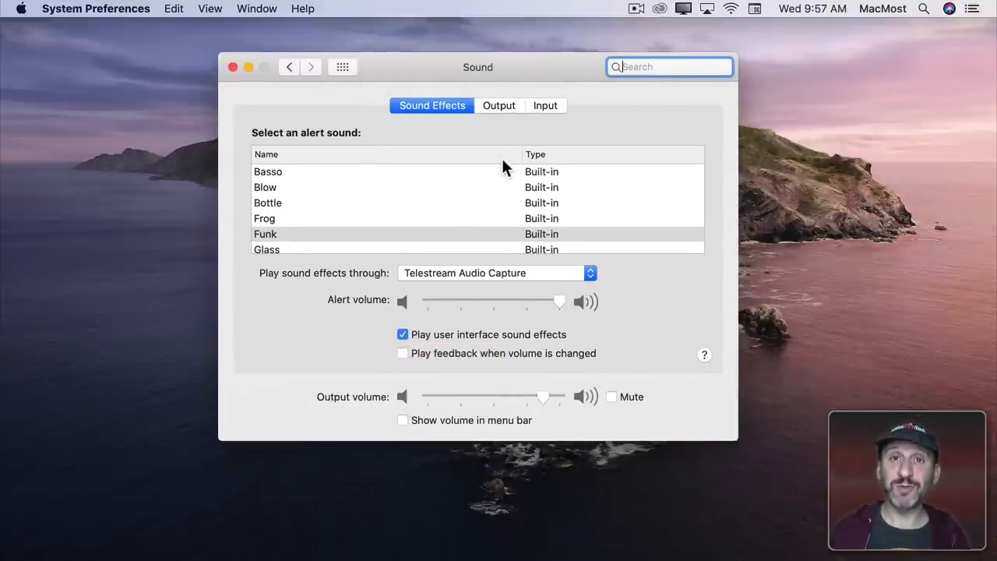
click(232, 67)
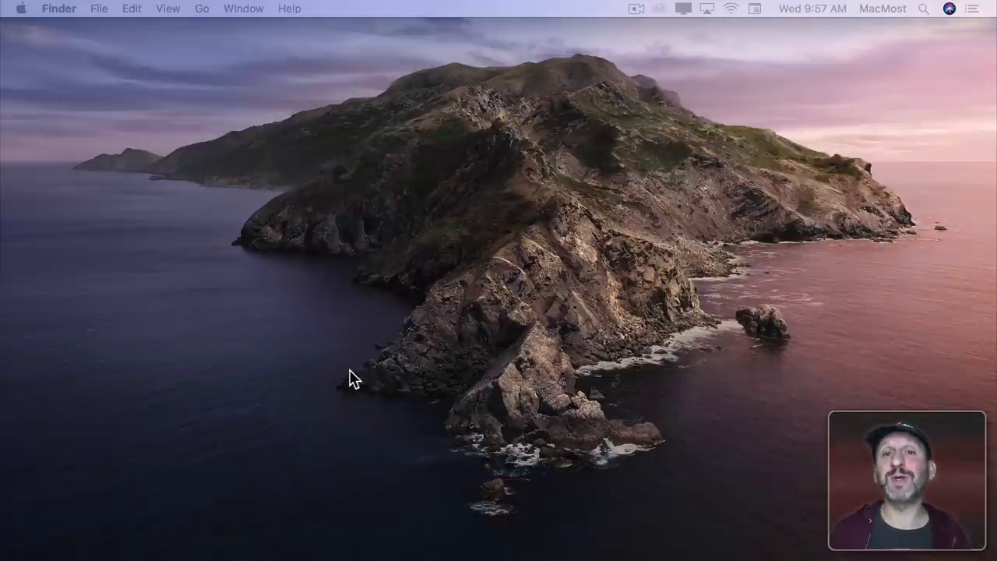
mouse_move(217, 217)
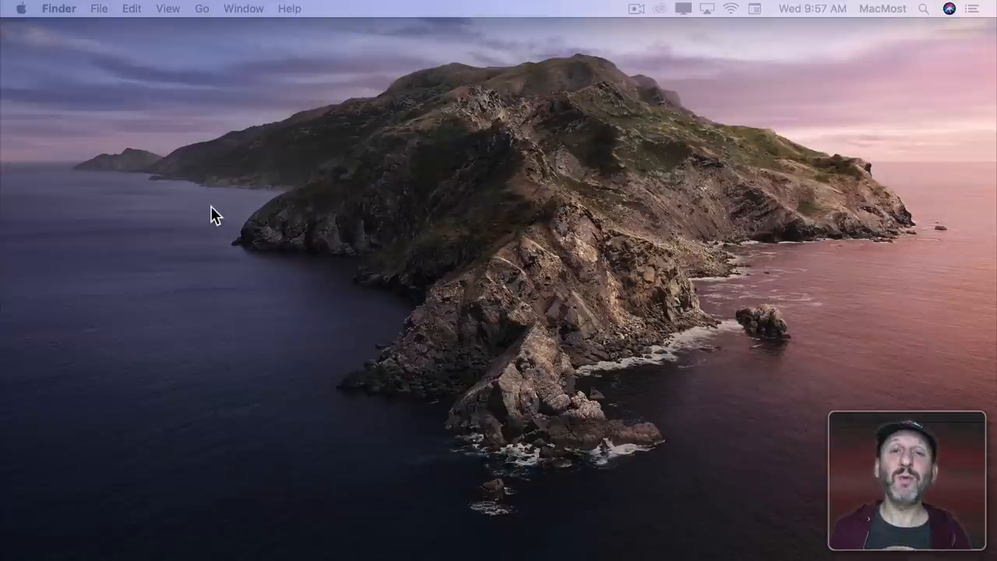
mouse_move(19, 15)
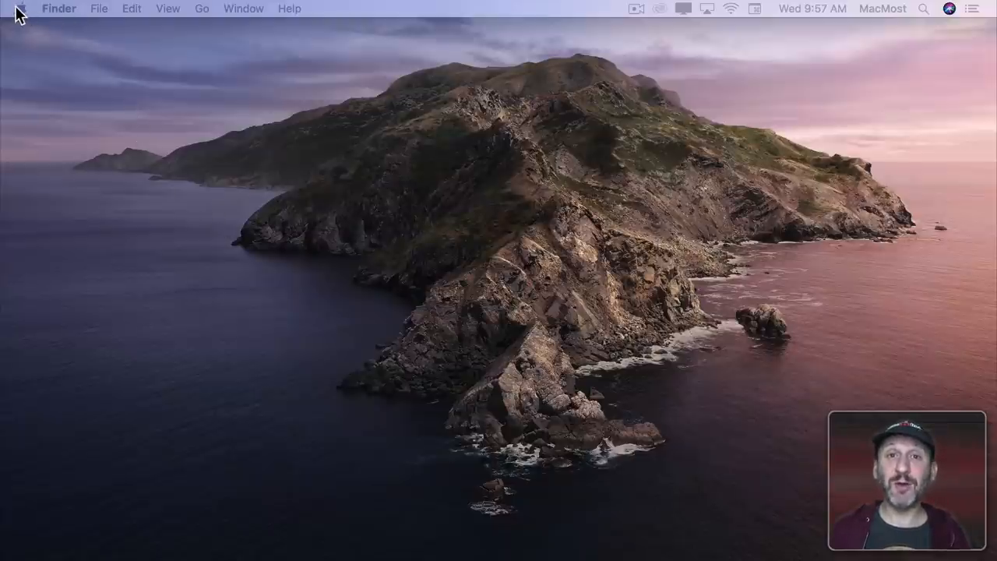
Open the Keyboard pane via Apple menu > System Preferences.
click(21, 9)
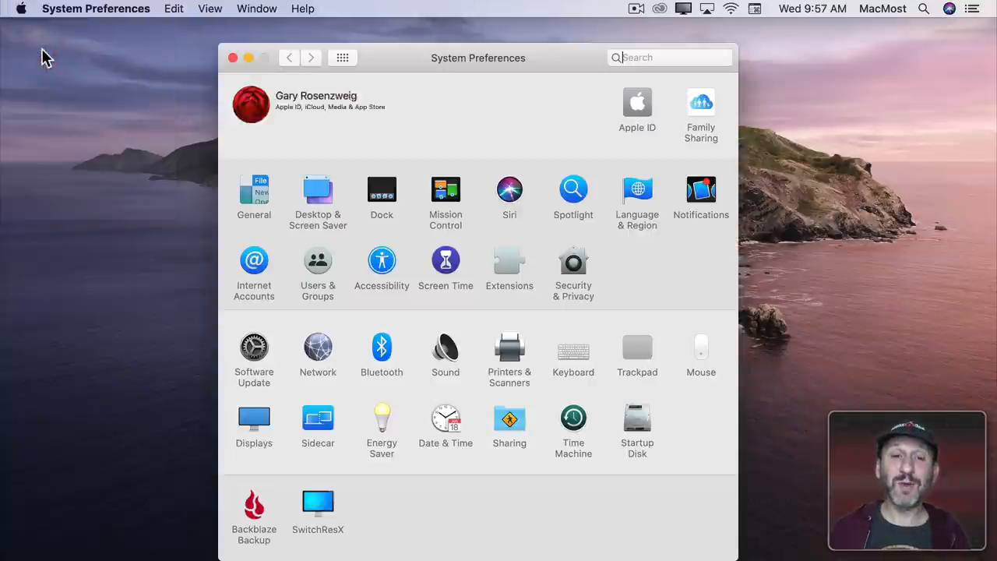
click(669, 57)
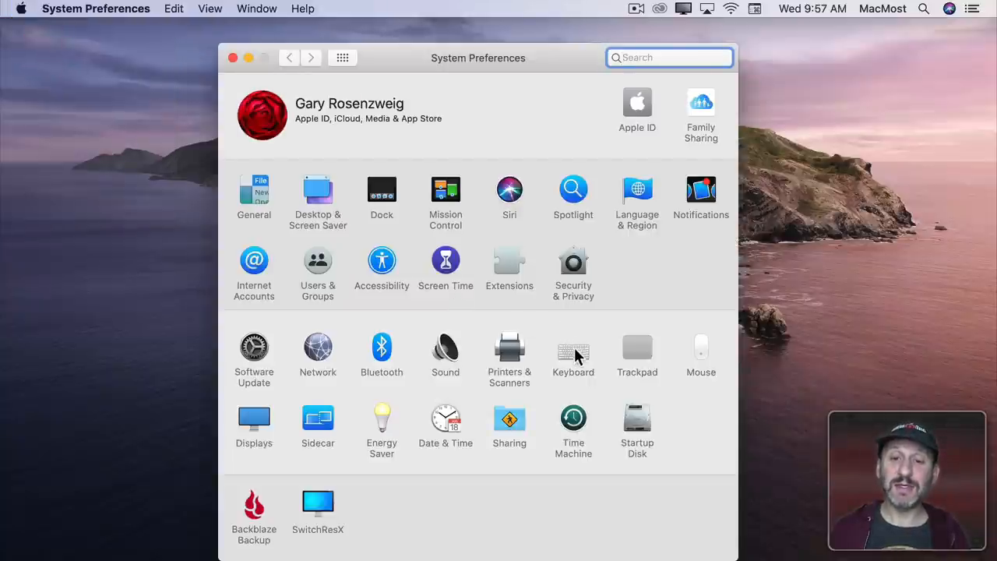
click(573, 348)
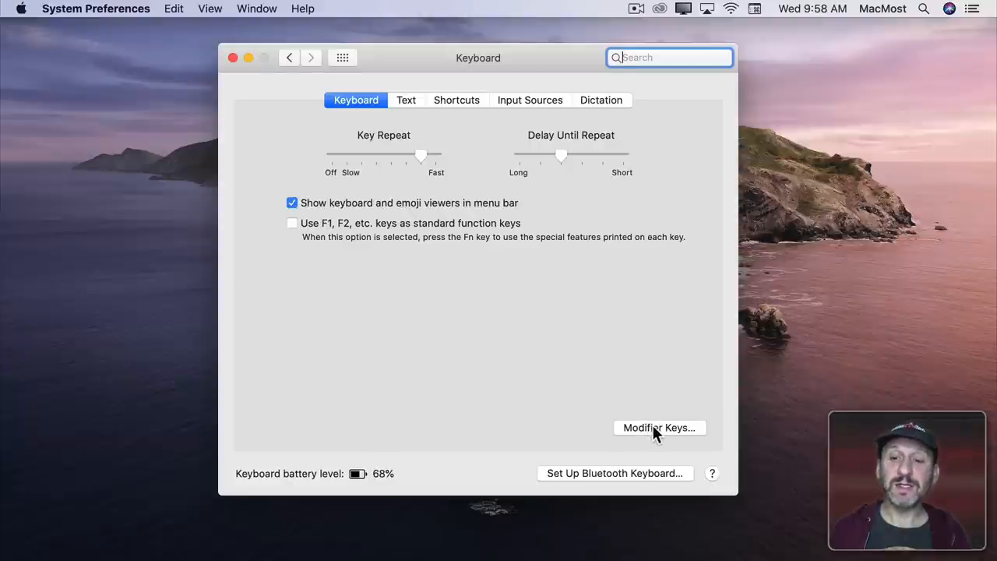
Set Caps Lock to No Action in Modifier Keys and confirm with OK.
click(659, 426)
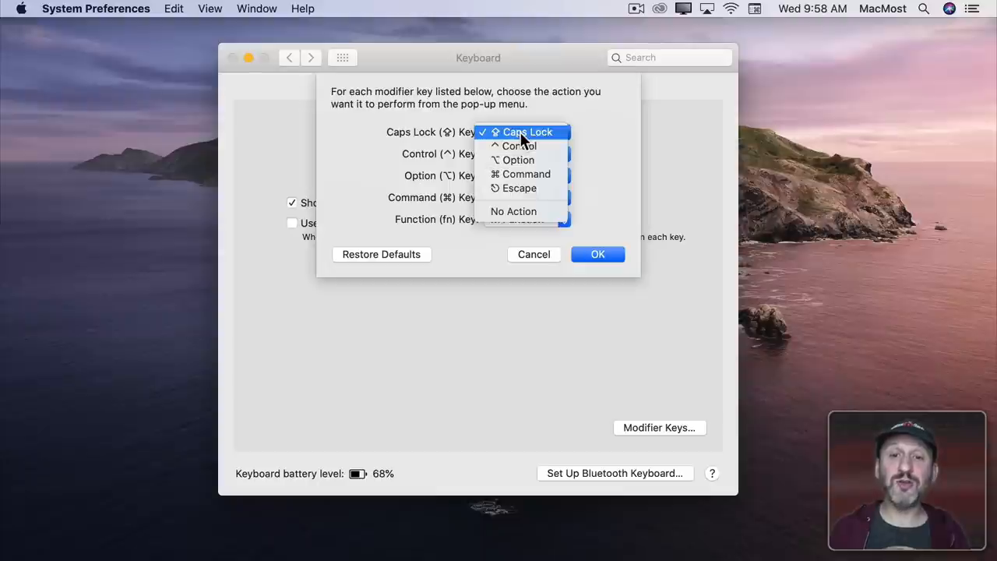
mouse_move(517, 146)
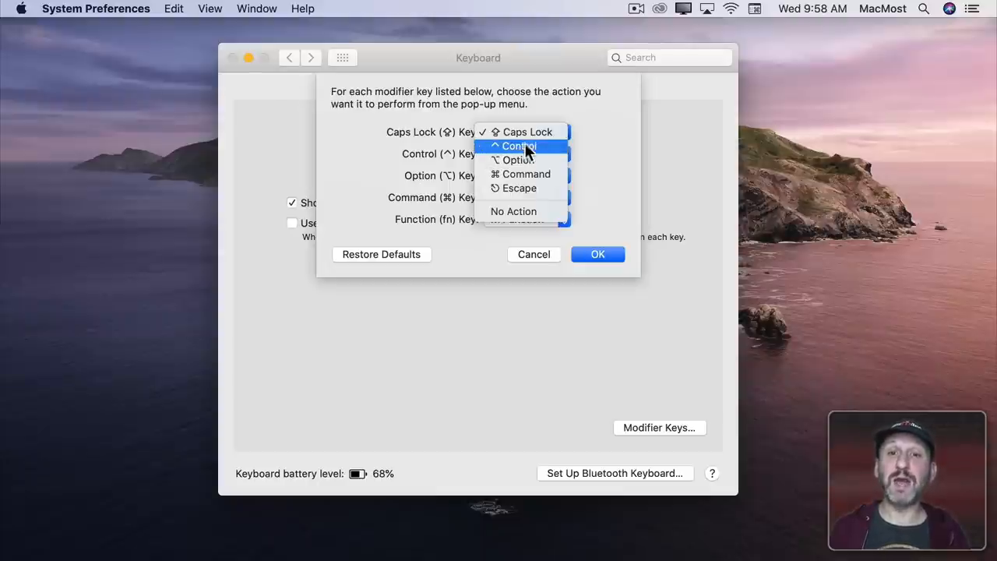
mouse_move(526, 173)
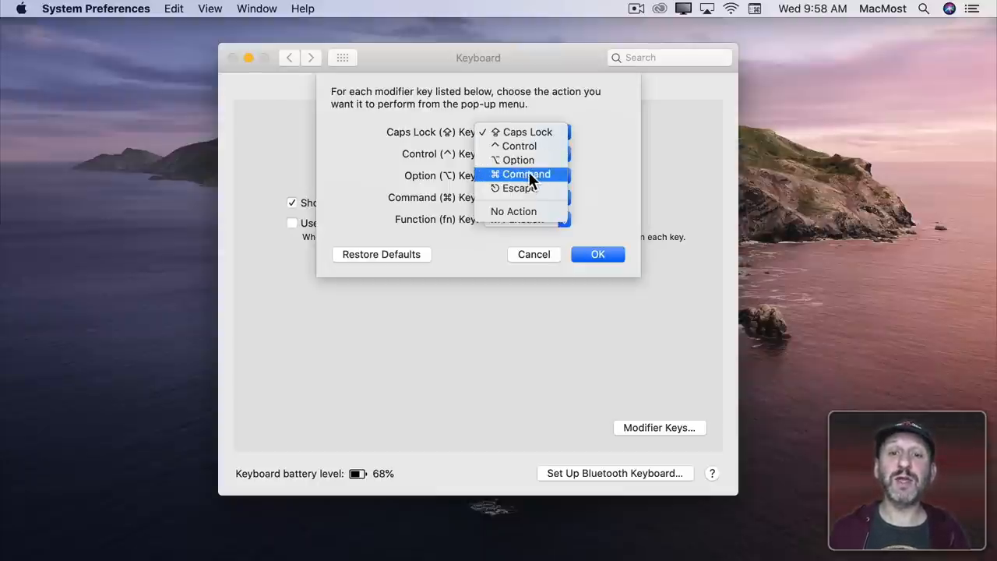
mouse_move(527, 211)
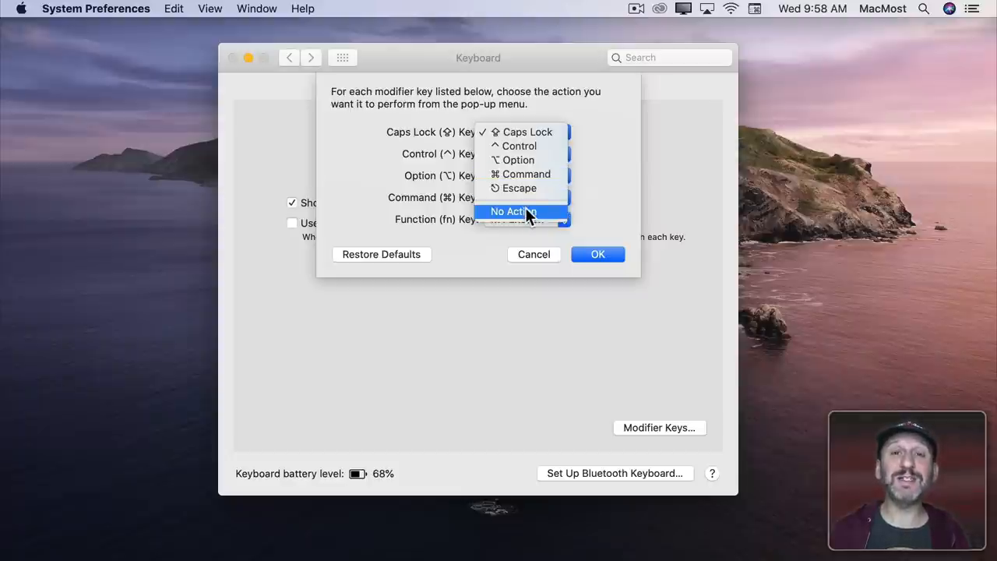
click(513, 211)
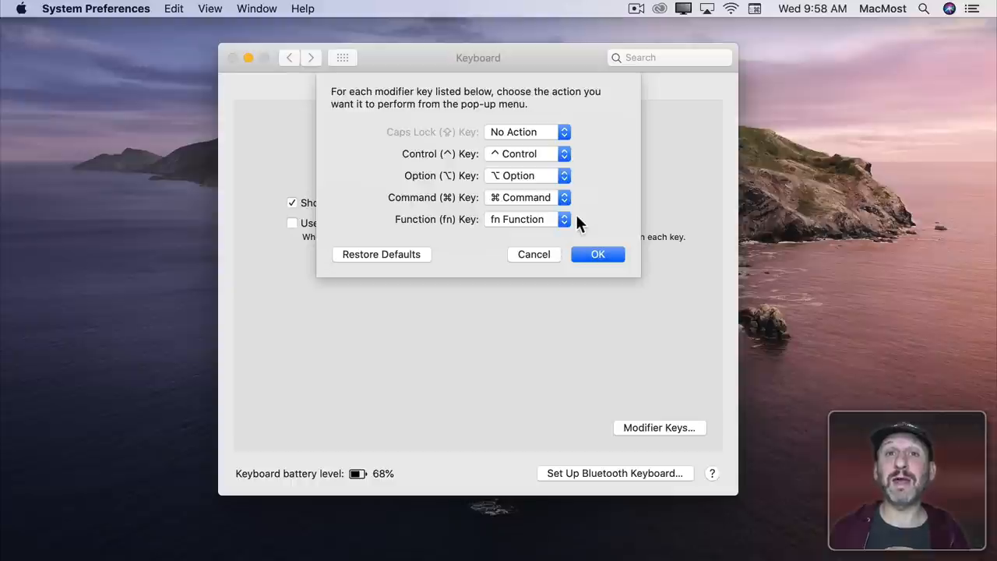
click(597, 254)
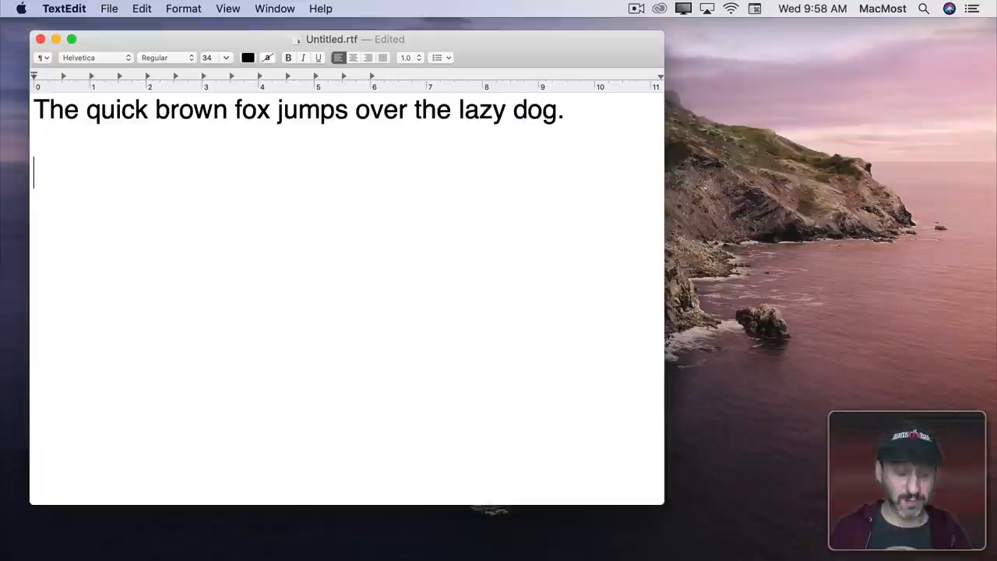
Type 'Caf' below the fox sentence, then open the Mission Control preferences.
text(Caf)
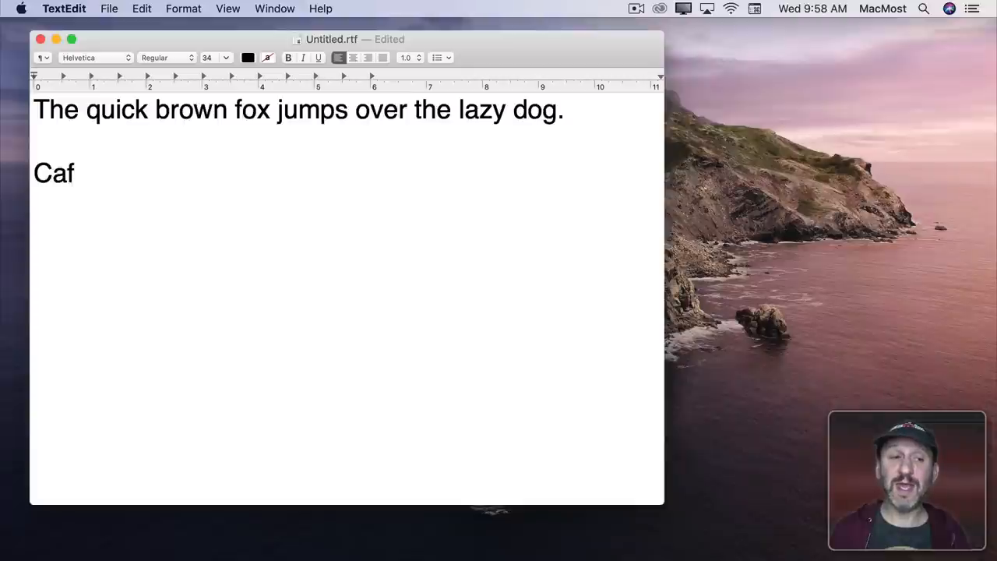
text(e)
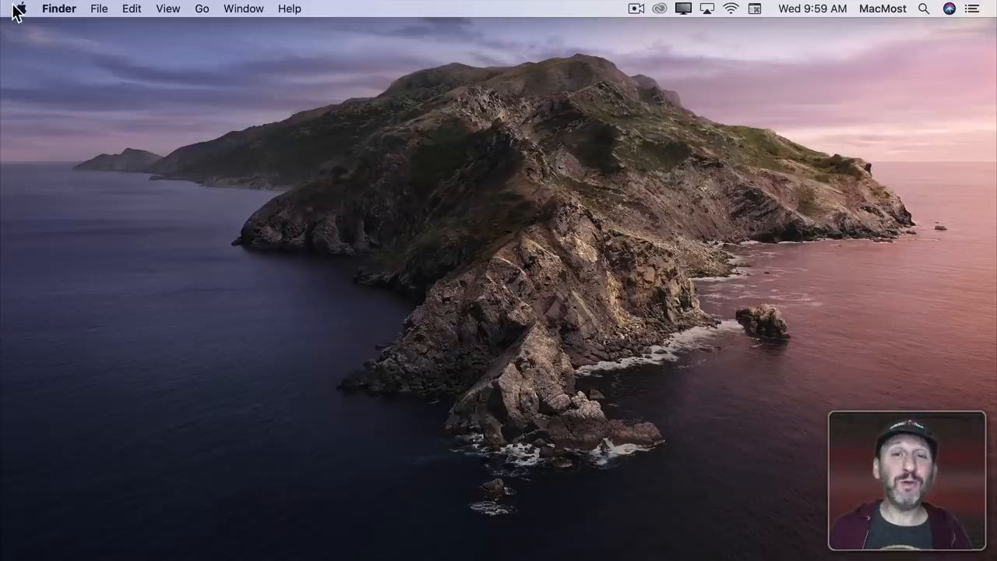
click(21, 8)
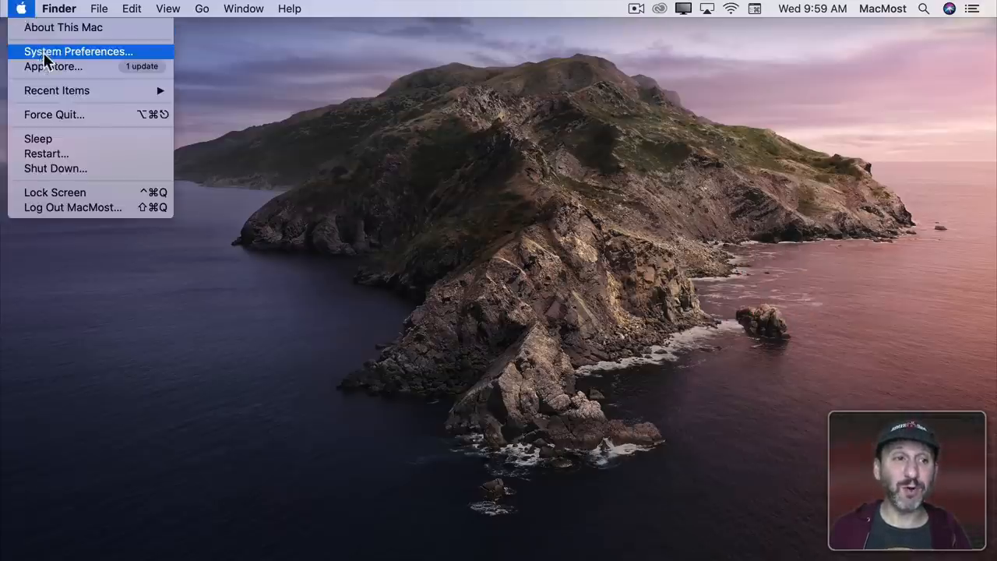
click(78, 51)
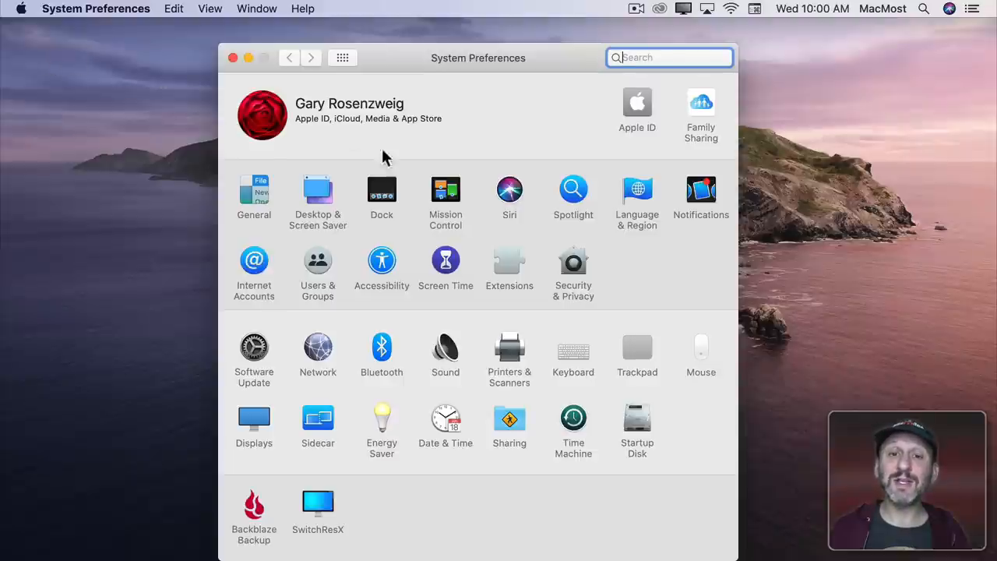
click(445, 189)
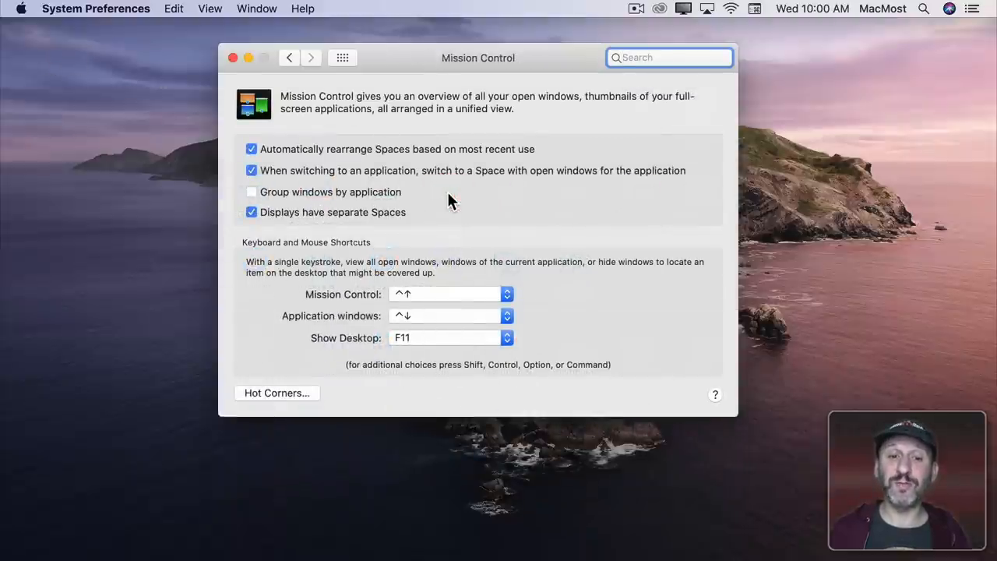
mouse_move(448, 296)
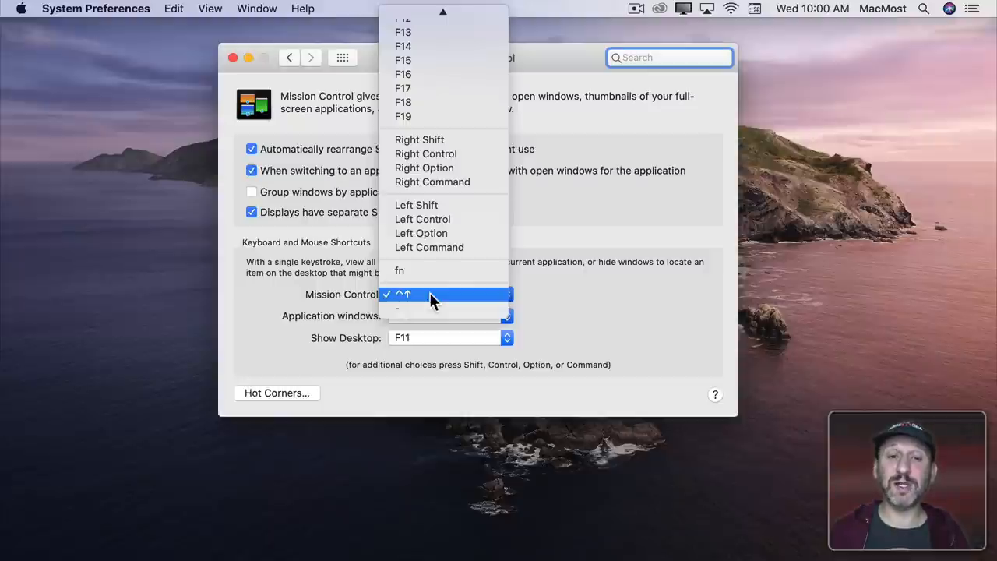
mouse_move(436, 140)
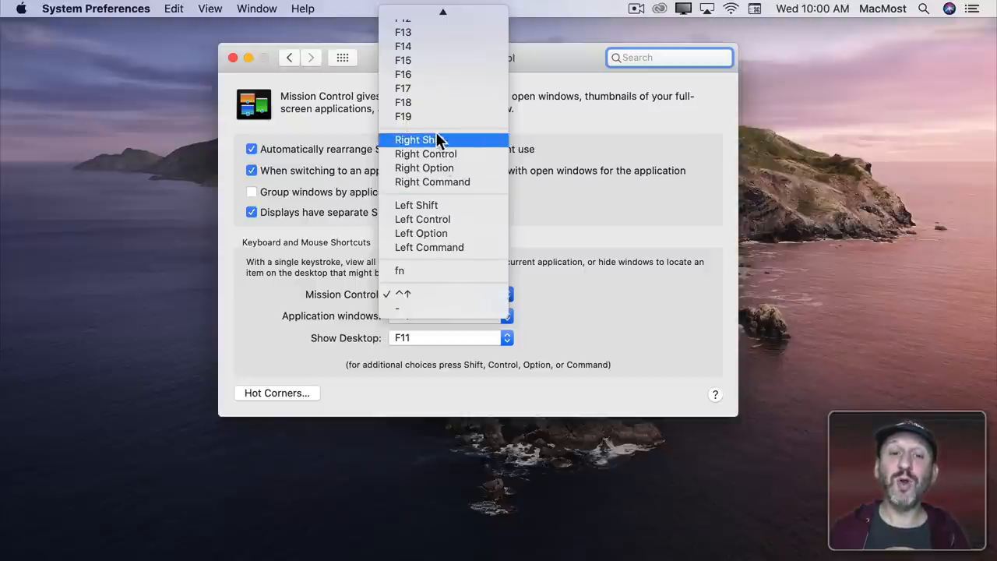
mouse_move(442, 204)
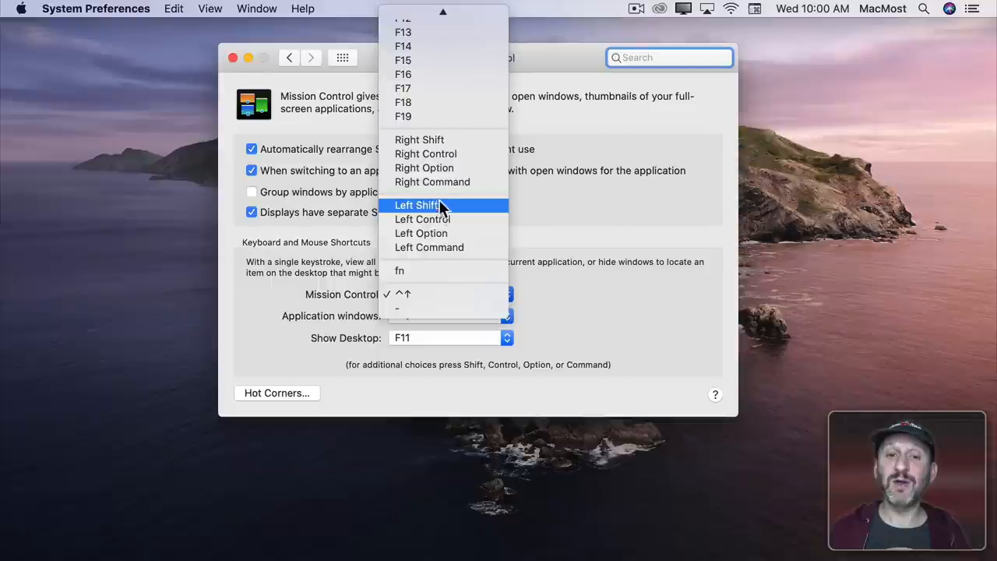
mouse_move(443, 181)
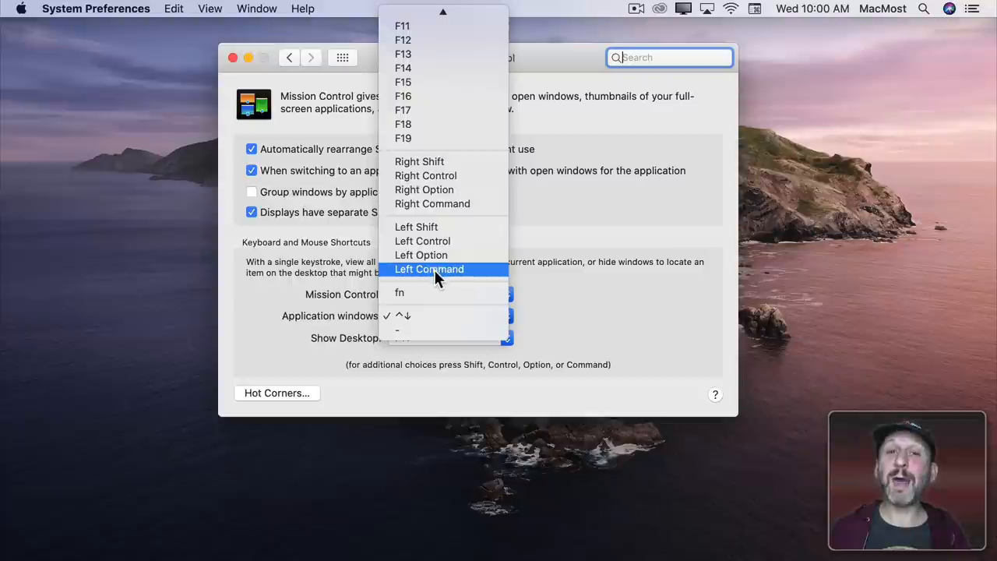
click(403, 26)
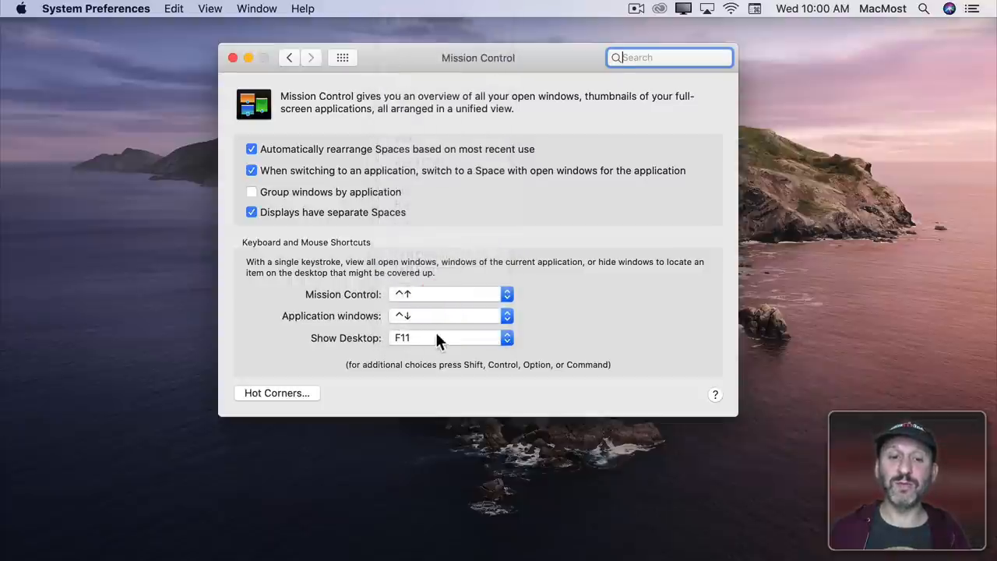
click(506, 337)
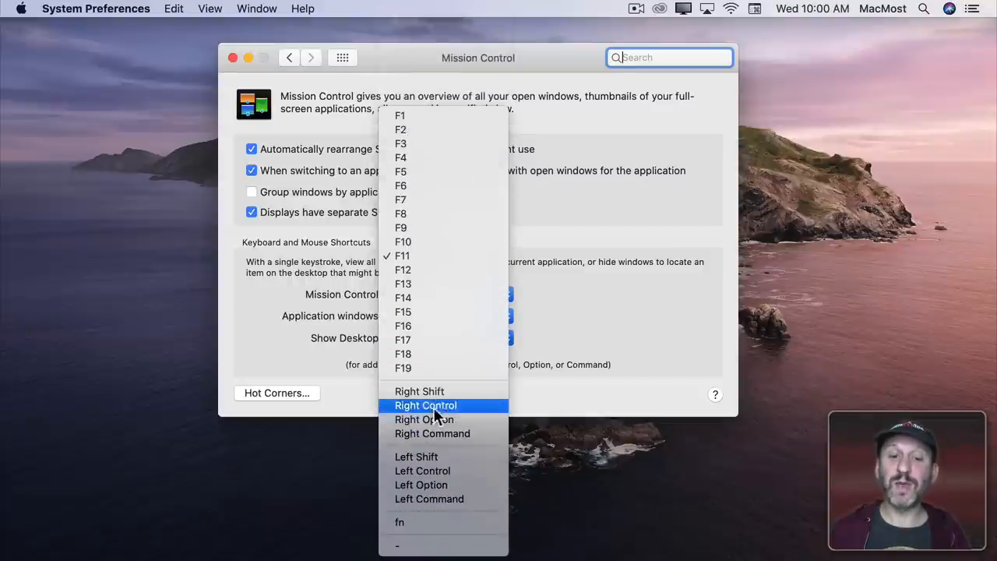